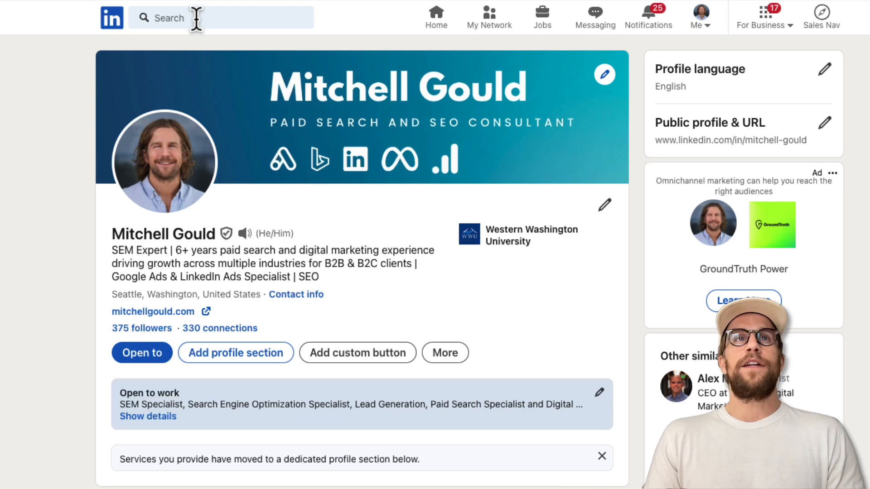
Search LinkedIn for the keyword 'saas' to list matching results.
{"action": "left_click", "coordinate": [220, 17]}
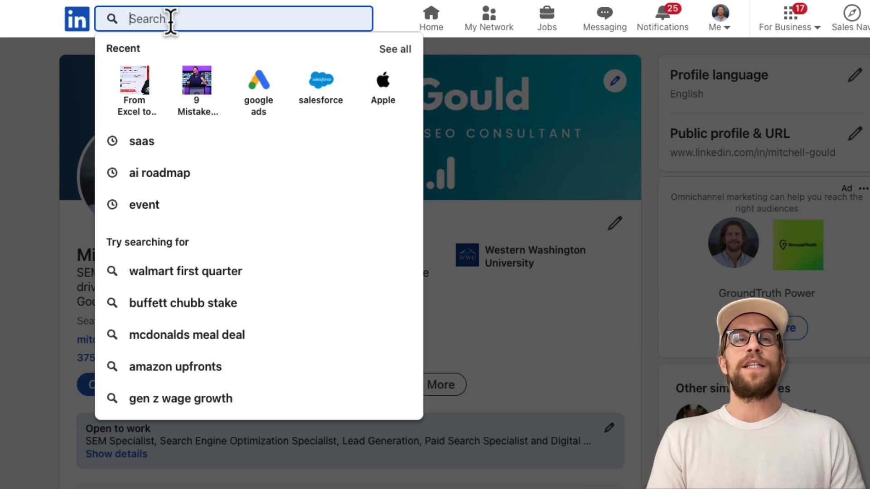
{"action": "type", "text": "s"}
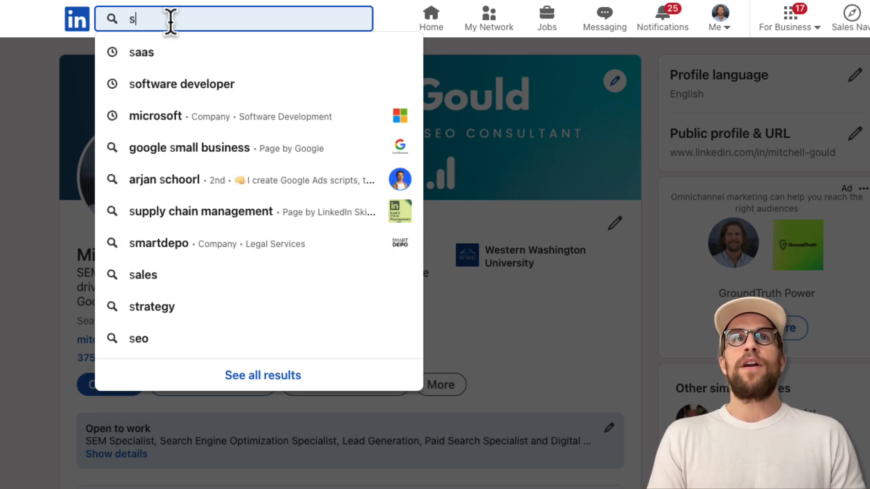
{"action": "type", "text": "aas"}
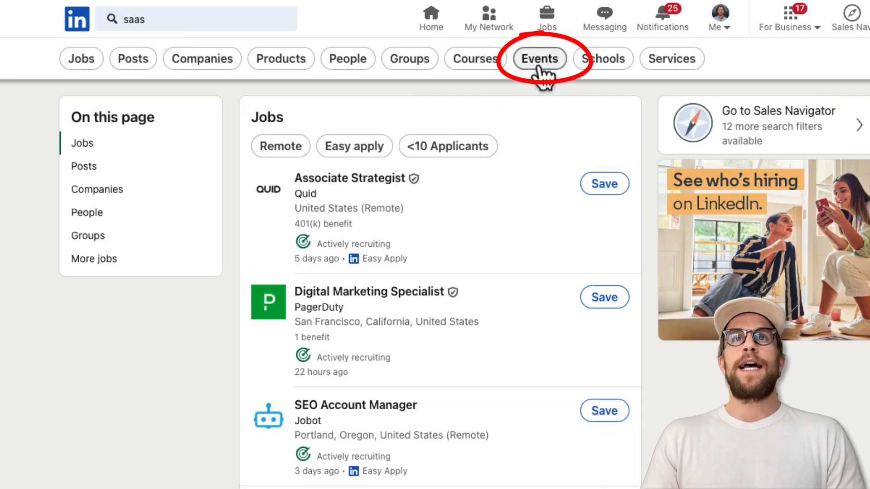
Narrow the 'saas' results to Events only and browse the roughly 1,500 event listings.
{"action": "left_click", "coordinate": [538, 58]}
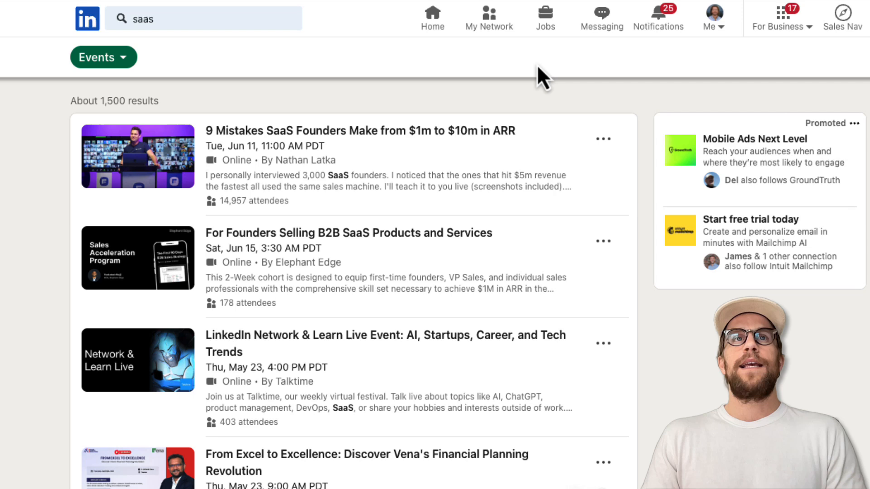
{"action": "scroll", "scroll_direction": "down", "scroll_amount": 3}
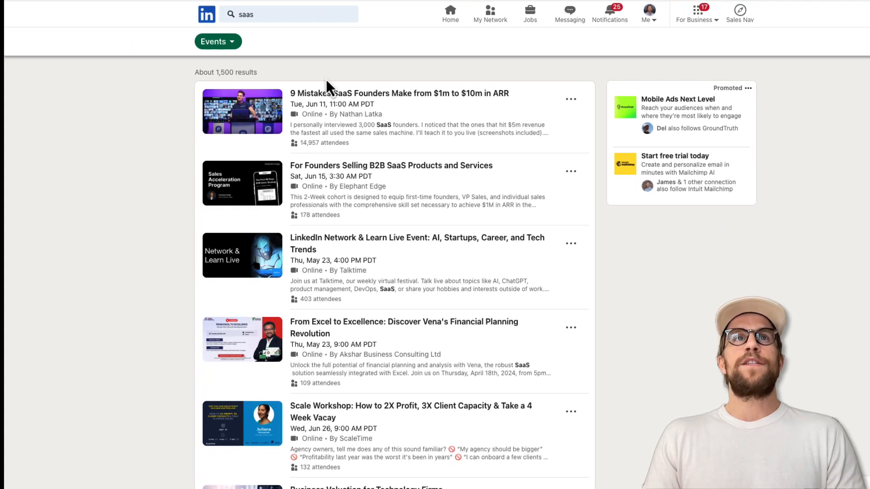
{"action": "mouse_move", "coordinate": [332, 89]}
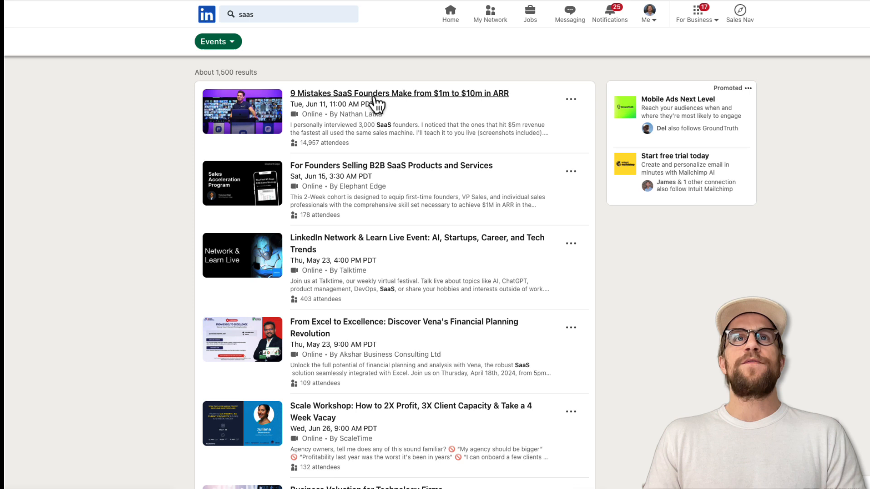
{"action": "mouse_move", "coordinate": [316, 165]}
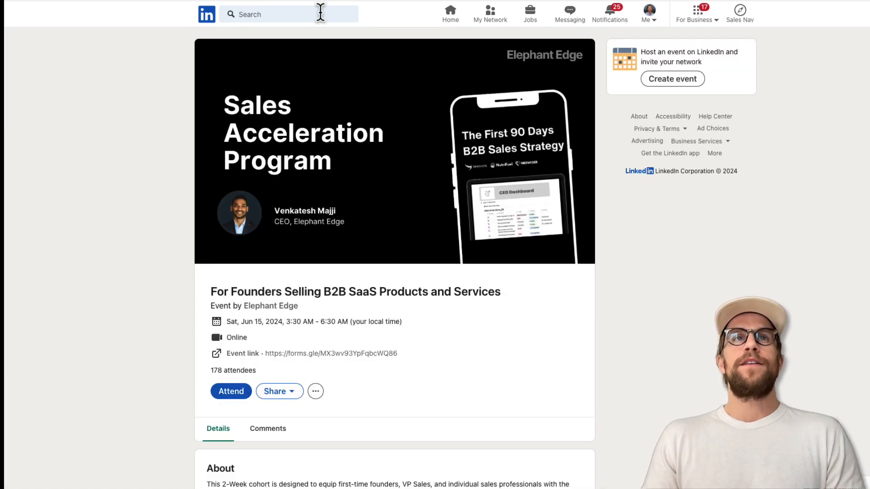
{"action": "left_click", "coordinate": [288, 13]}
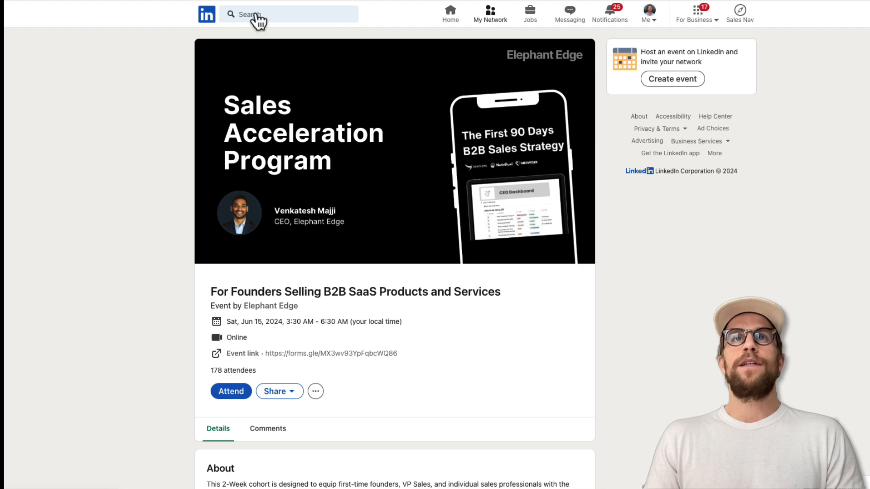
Reach the Events page through My Network and browse your events, top audio events and recommendations.
{"action": "left_click", "coordinate": [491, 12]}
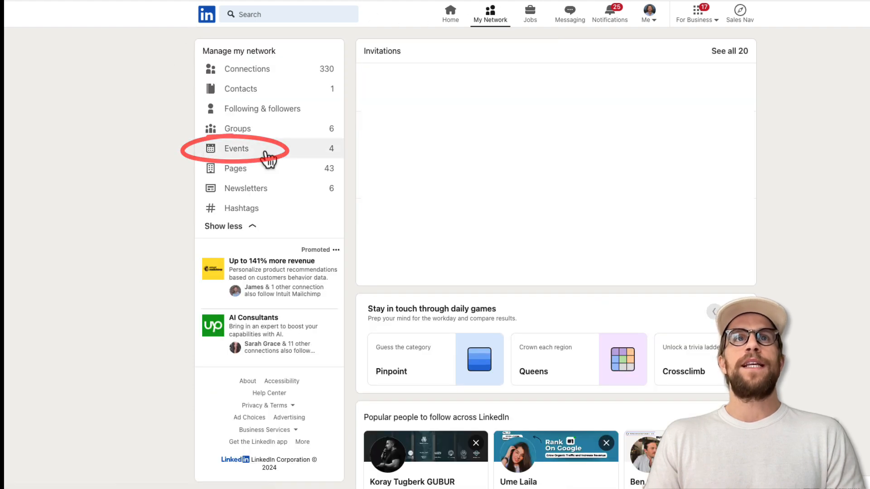
{"action": "left_click", "coordinate": [237, 147]}
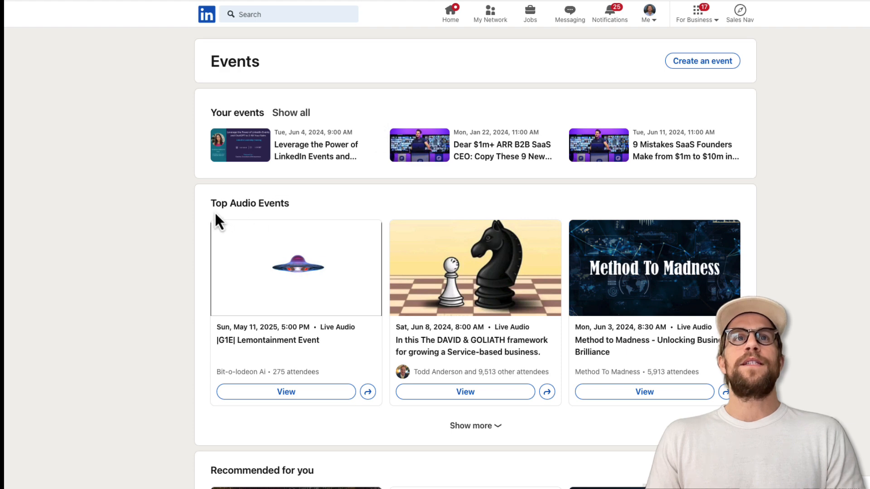
{"action": "scroll", "scroll_direction": "down", "scroll_amount": 3}
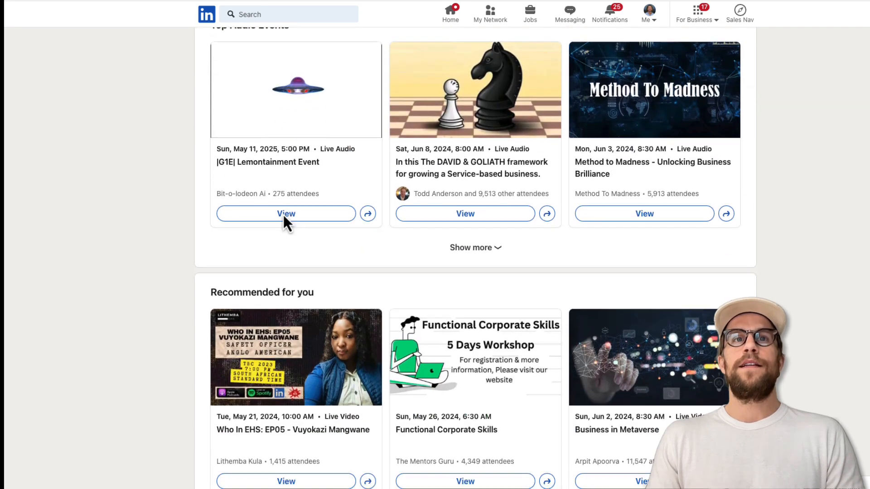
{"action": "mouse_move", "coordinate": [357, 279]}
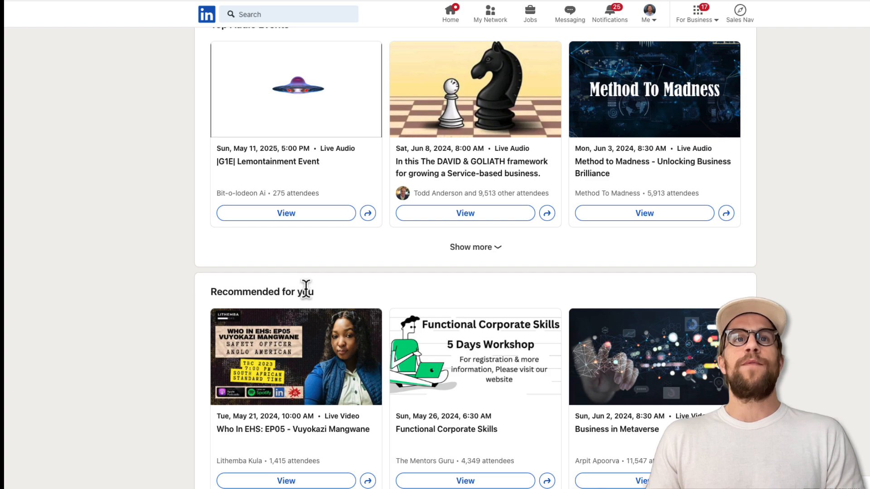
{"action": "scroll", "scroll_direction": "down", "scroll_amount": 3}
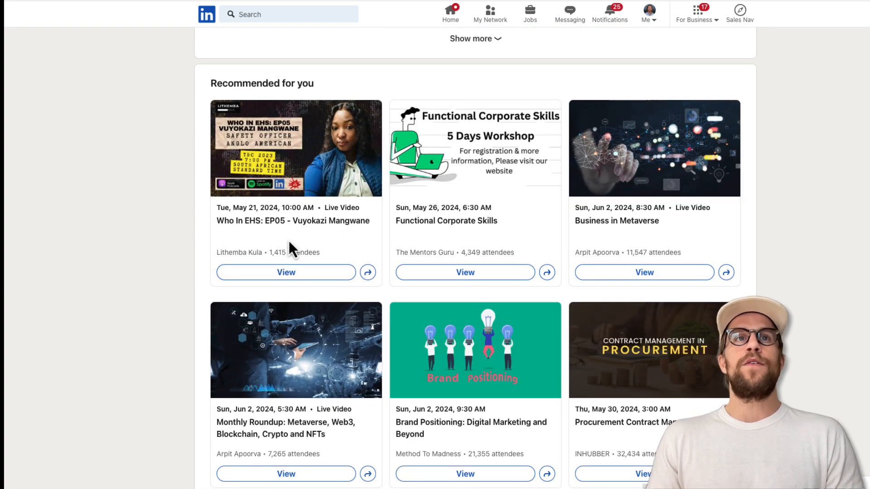